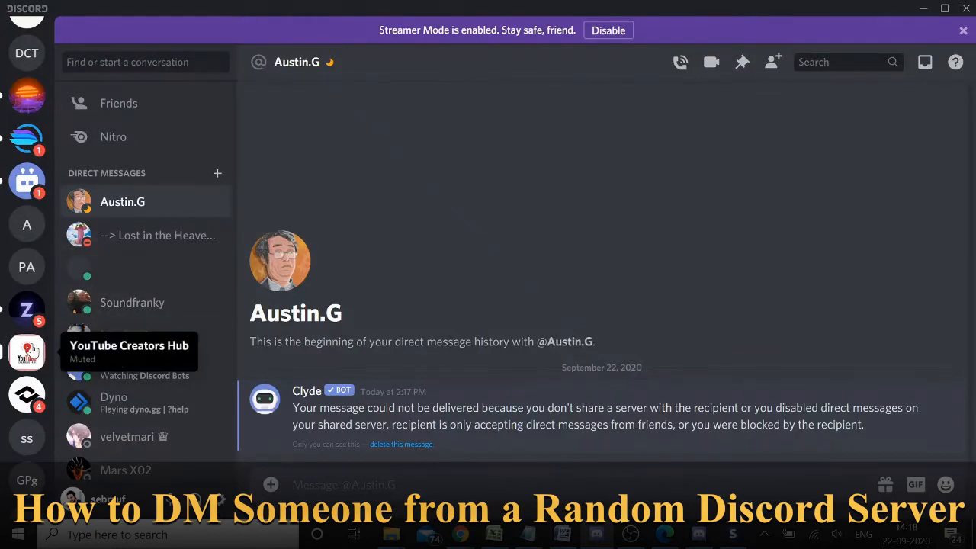
Step: Go to the YouTube Creators Hub server's #youtubegoals channel and browse its online members
{"action": "left_click", "coordinate": [28, 350]}
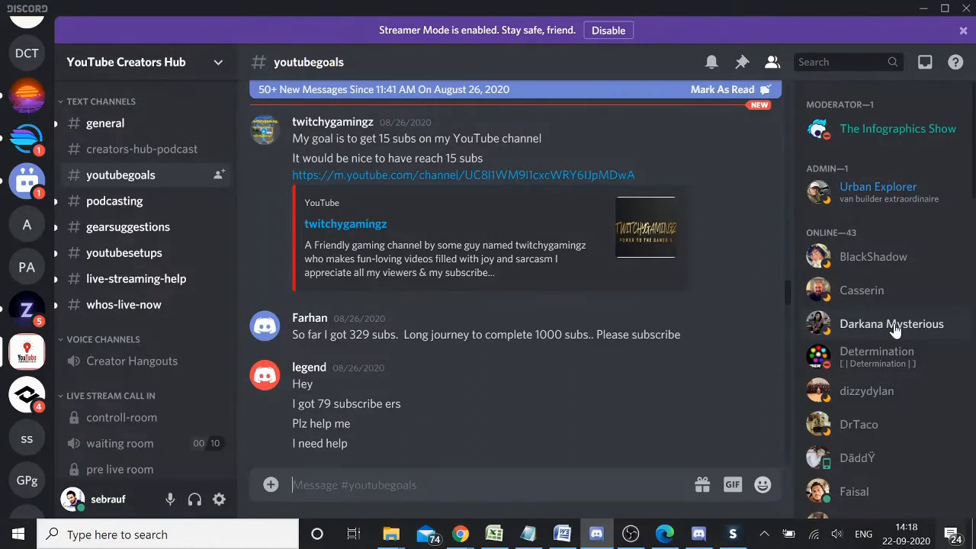
{"action": "mouse_move", "coordinate": [816, 256]}
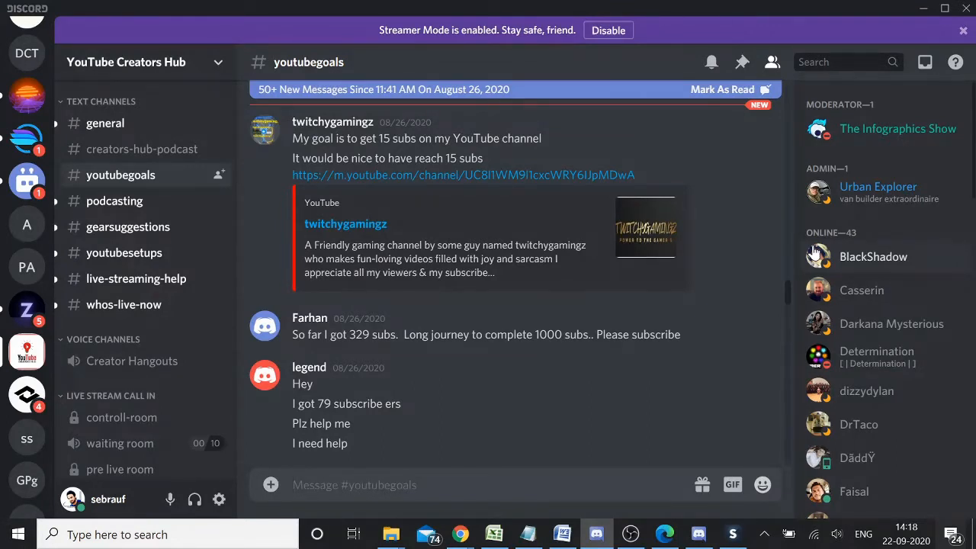
{"action": "mouse_move", "coordinate": [189, 8]}
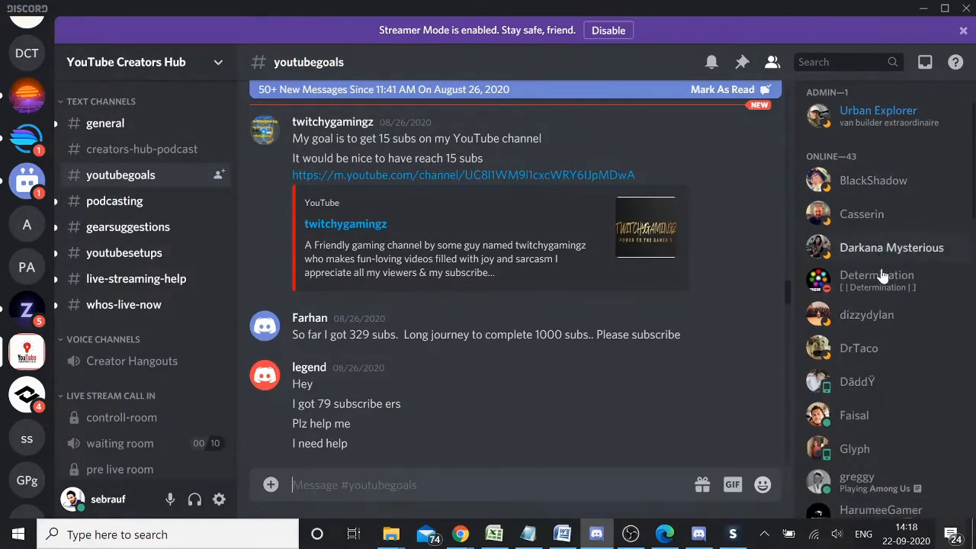
{"action": "scroll", "scroll_direction": "down", "scroll_amount": 3}
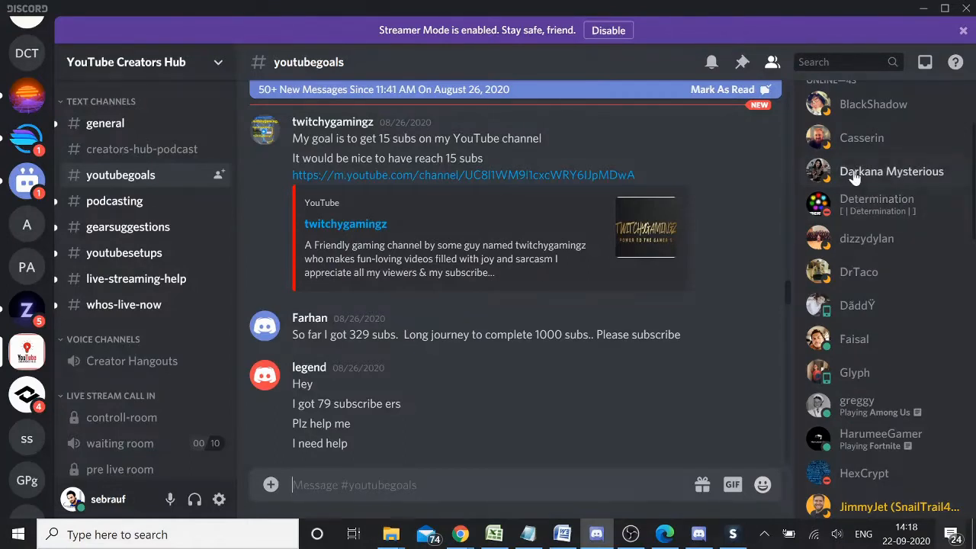
{"action": "mouse_move", "coordinate": [873, 180]}
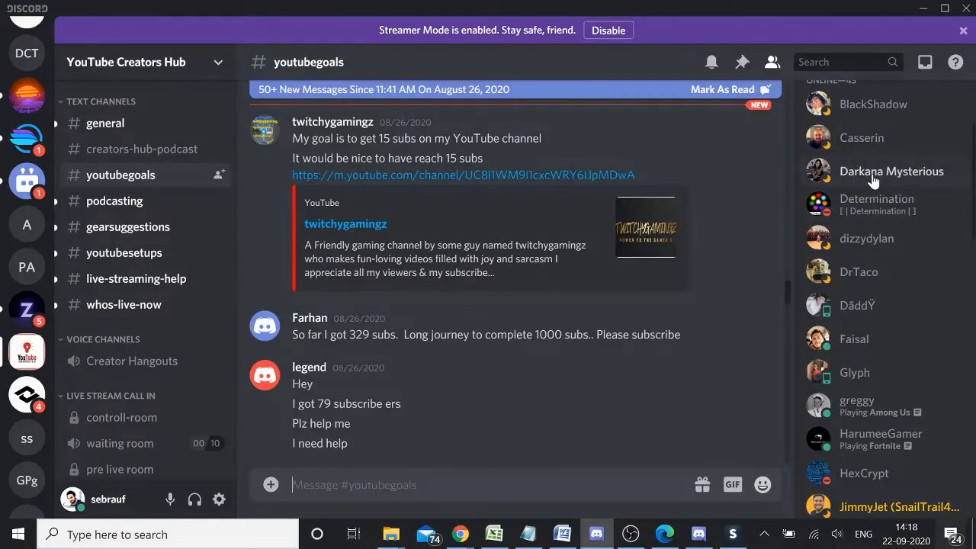
{"action": "right_click", "coordinate": [891, 171]}
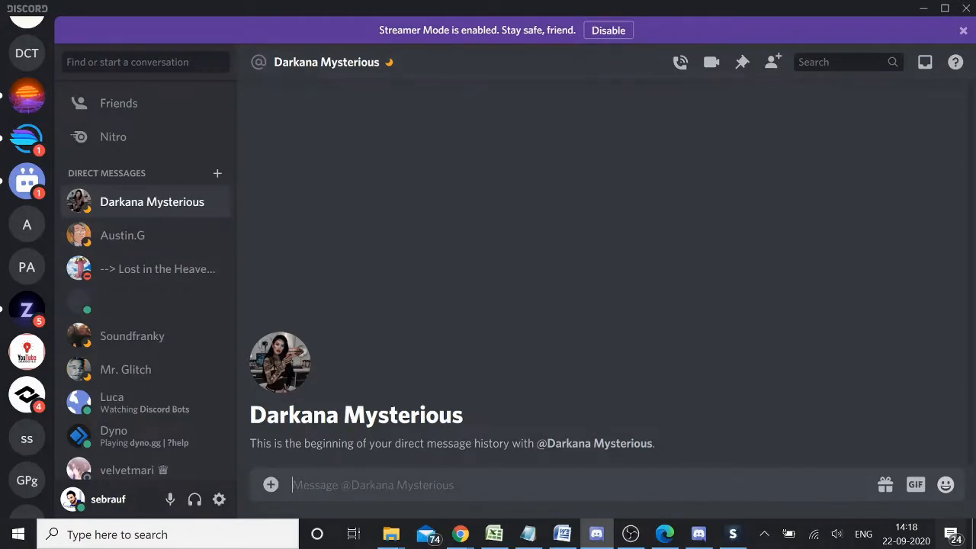
{"action": "mouse_move", "coordinate": [297, 457]}
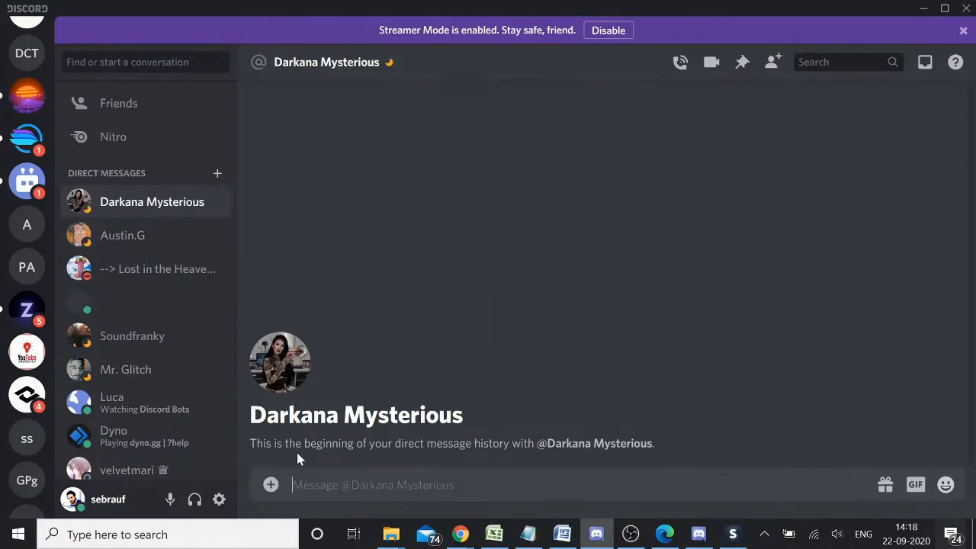
{"action": "mouse_move", "coordinate": [297, 371]}
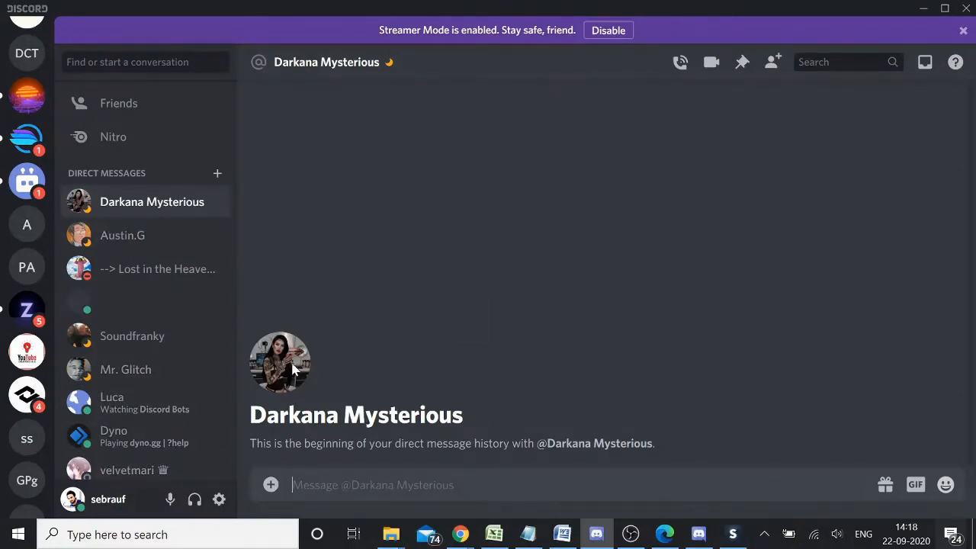
{"action": "mouse_move", "coordinate": [323, 435]}
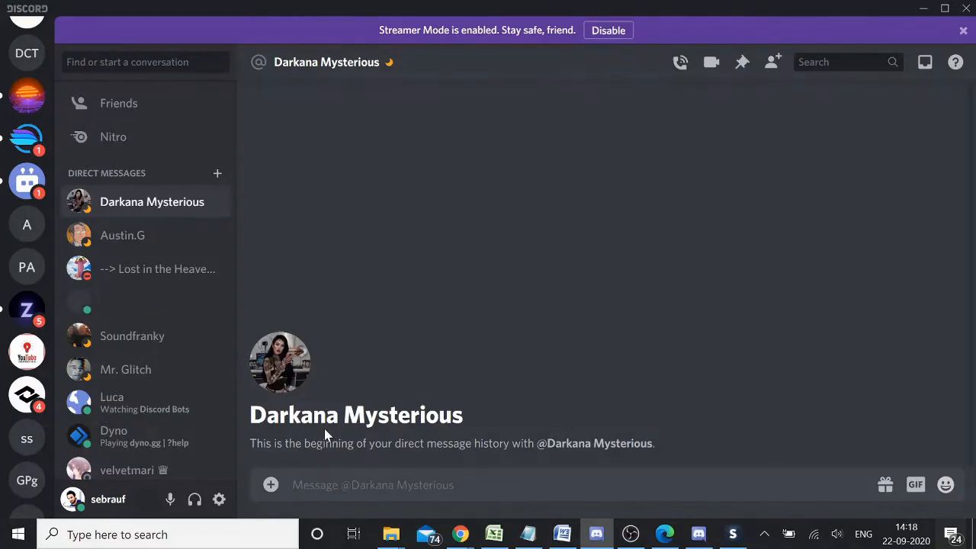
{"action": "mouse_move", "coordinate": [351, 426]}
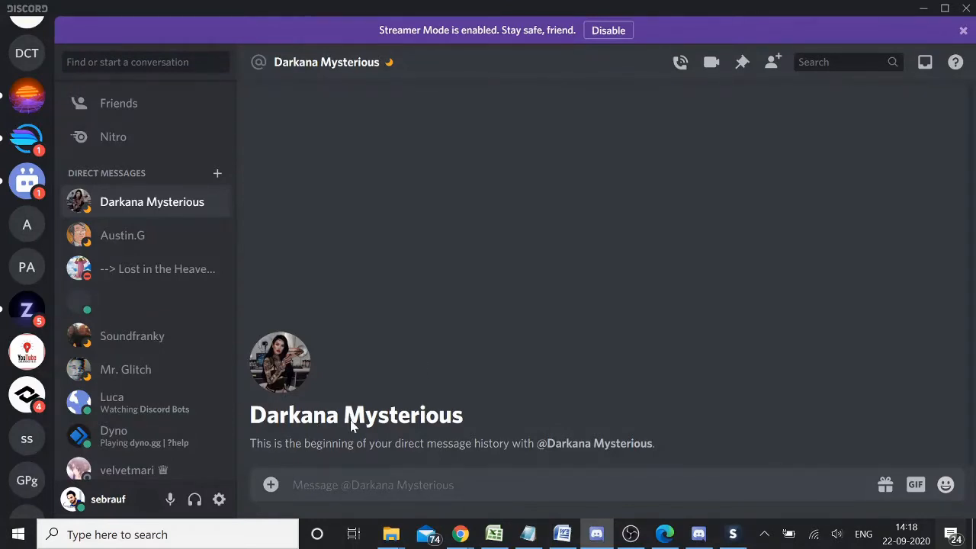
{"action": "type", "text": "Hey"}
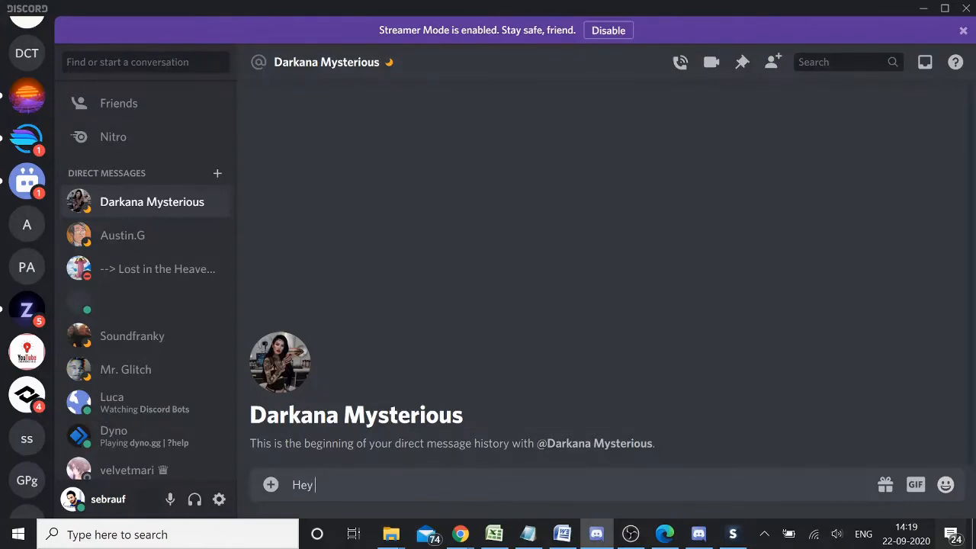
{"action": "key", "text": "enter"}
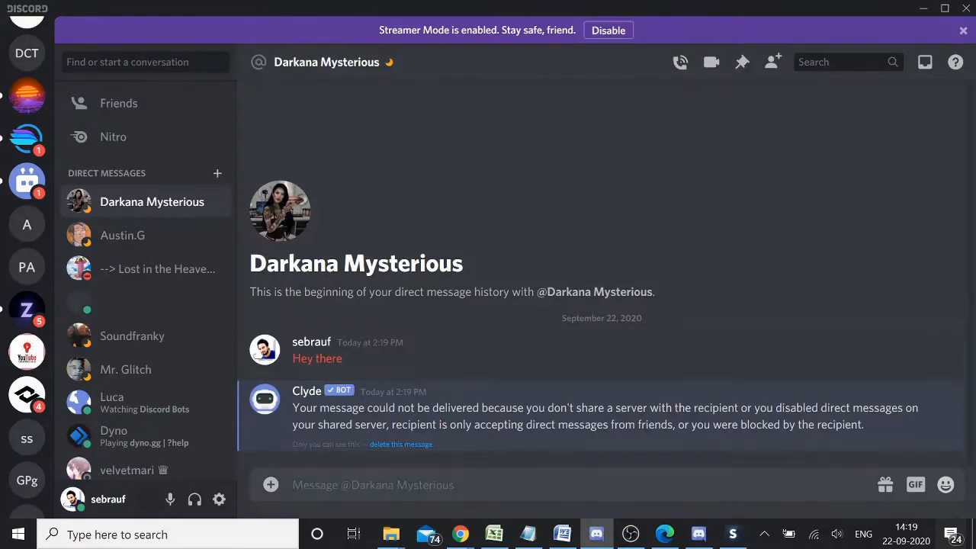
{"action": "left_click", "coordinate": [373, 485]}
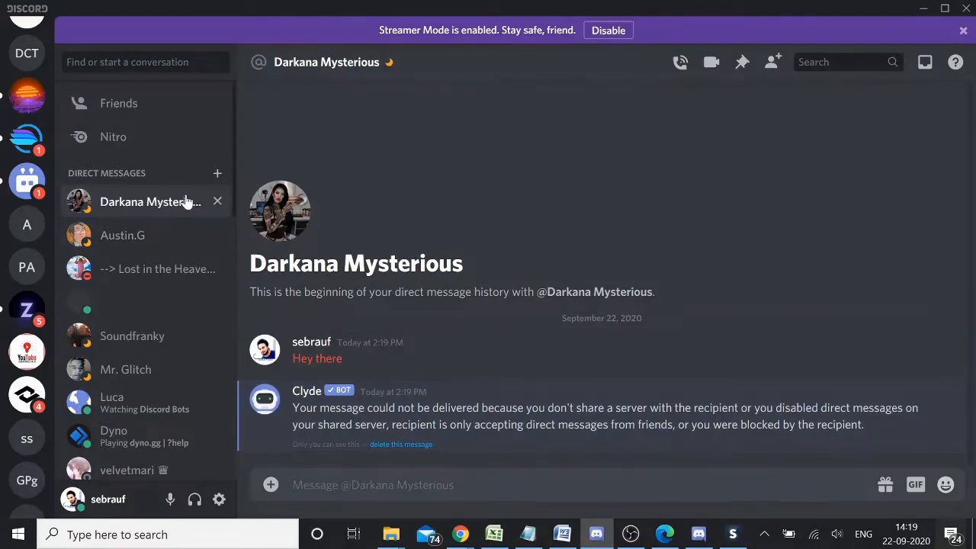
{"action": "mouse_move", "coordinate": [332, 258]}
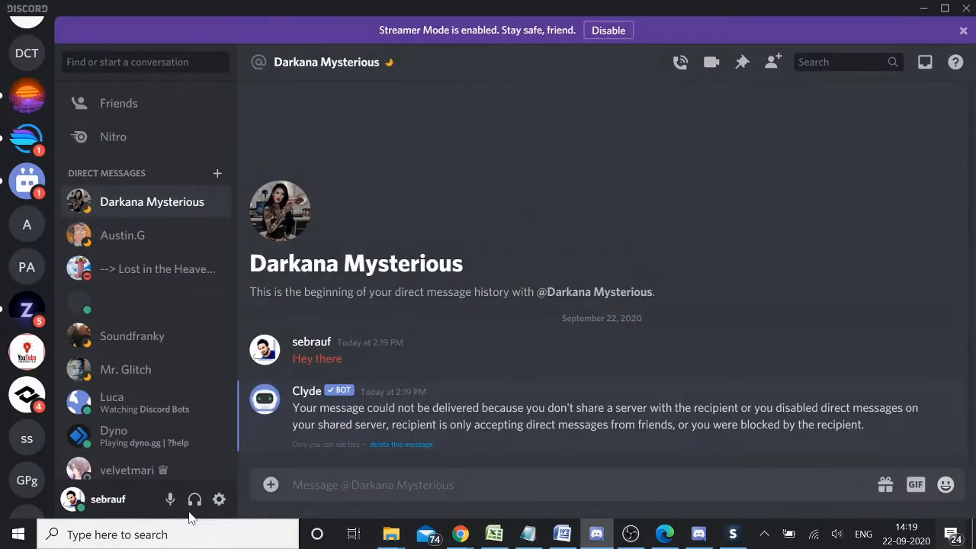
{"action": "left_click", "coordinate": [220, 500]}
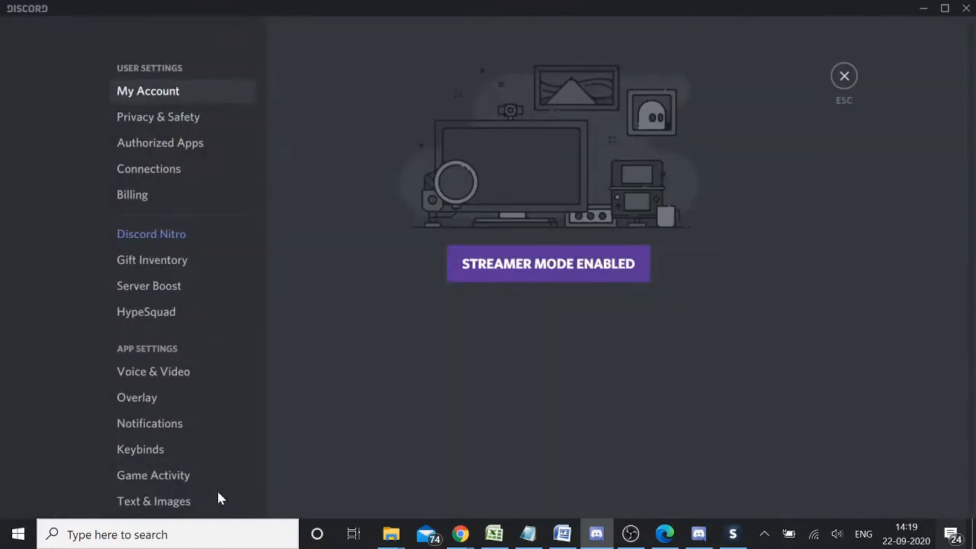
{"action": "left_click", "coordinate": [159, 116]}
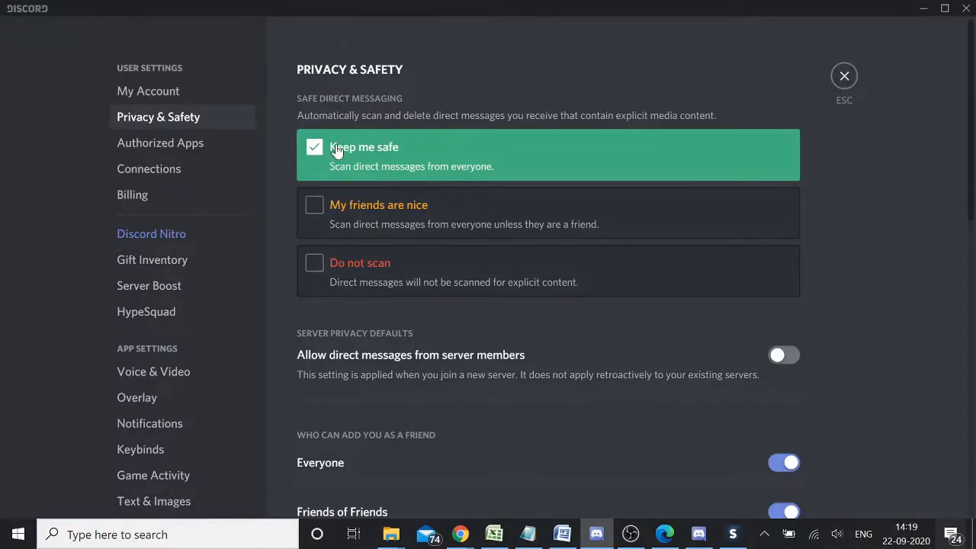
{"action": "mouse_move", "coordinate": [317, 116]}
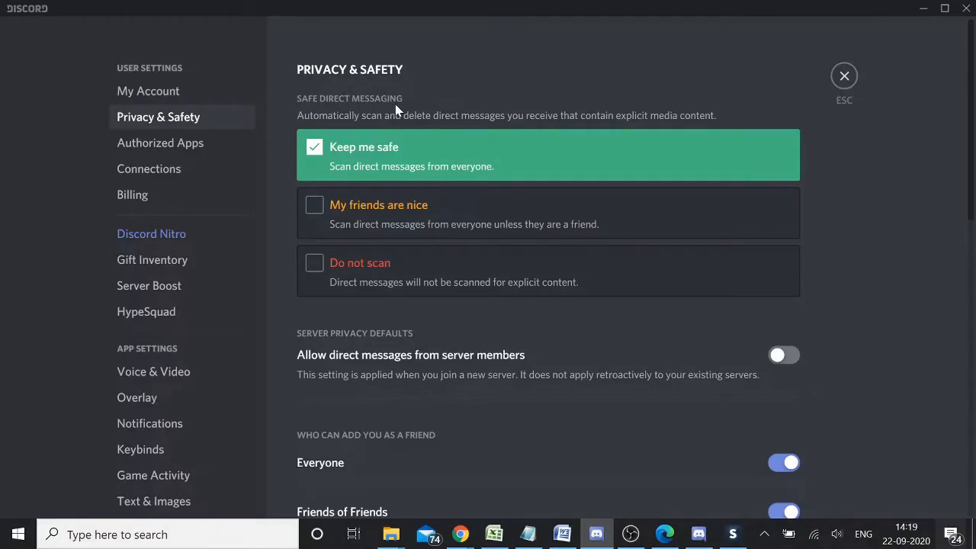
{"action": "mouse_move", "coordinate": [348, 162]}
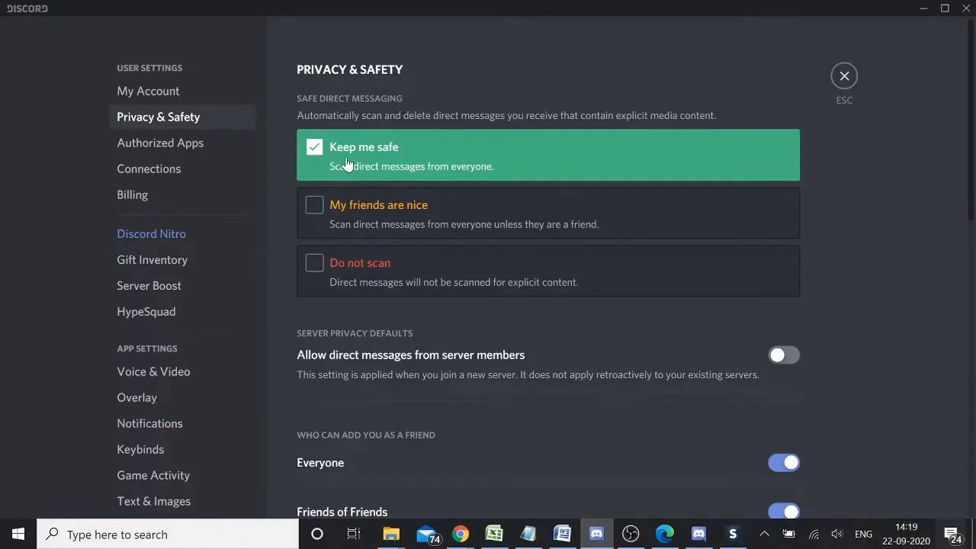
{"action": "mouse_move", "coordinate": [358, 156]}
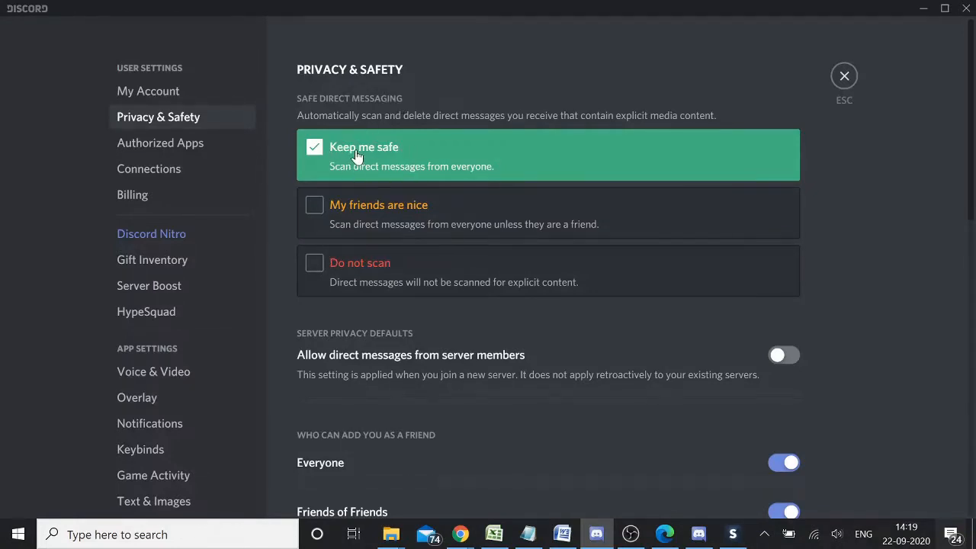
{"action": "mouse_move", "coordinate": [412, 168]}
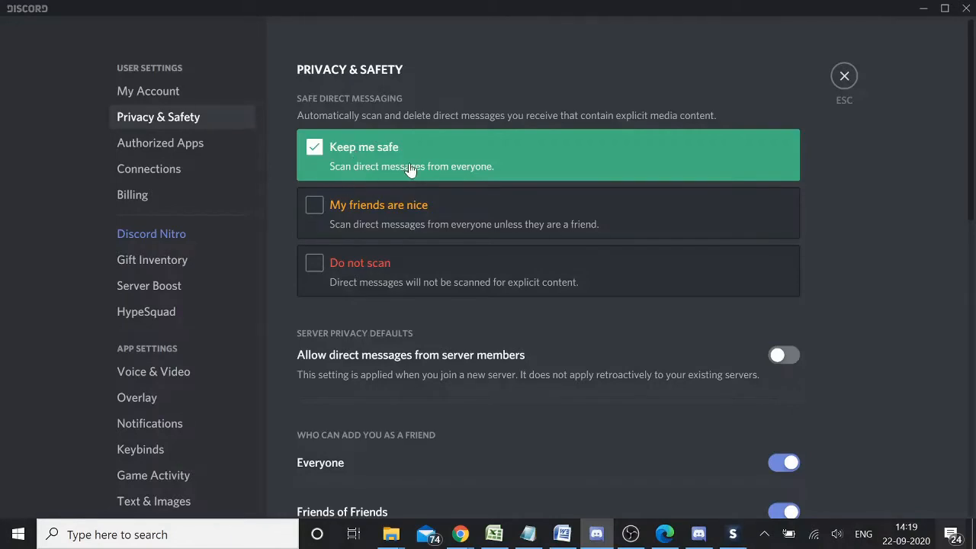
{"action": "mouse_move", "coordinate": [479, 177]}
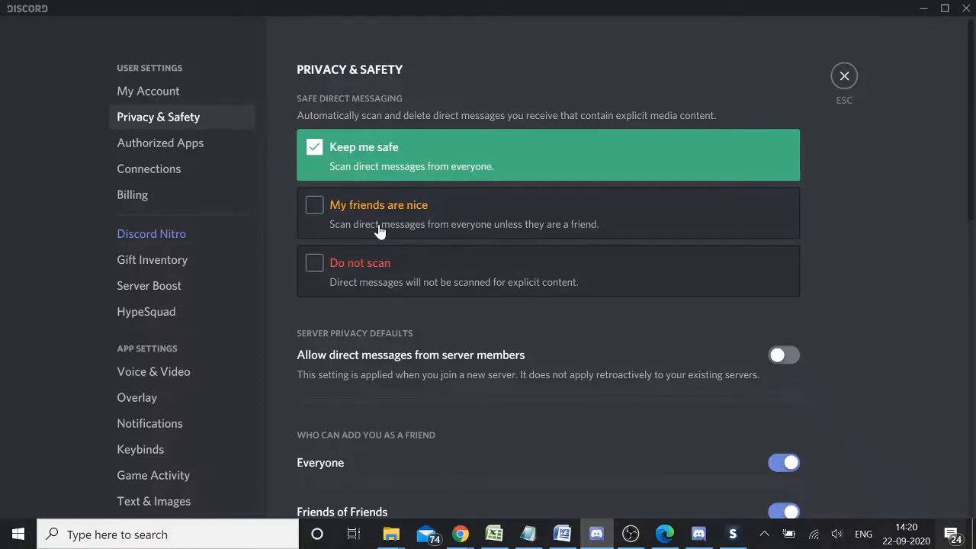
{"action": "mouse_move", "coordinate": [354, 286]}
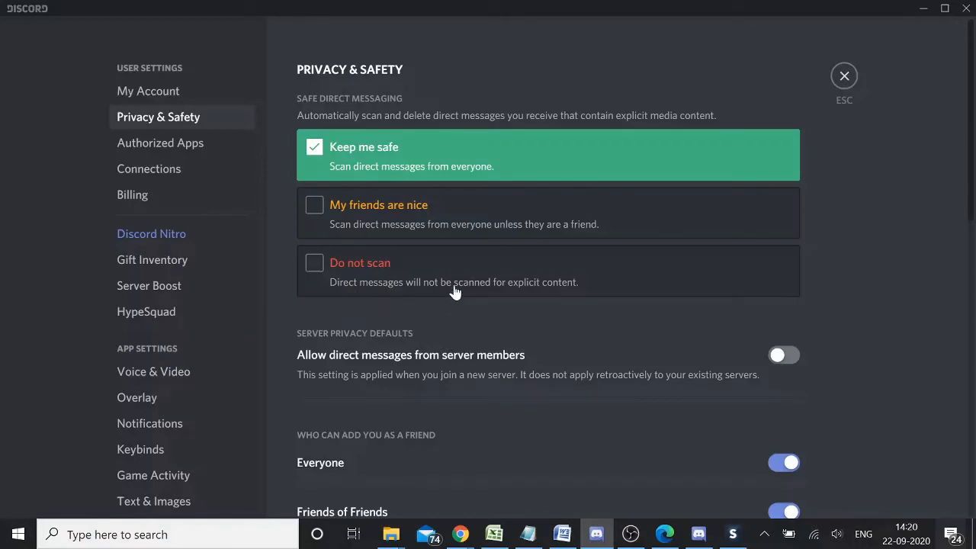
{"action": "mouse_move", "coordinate": [567, 293]}
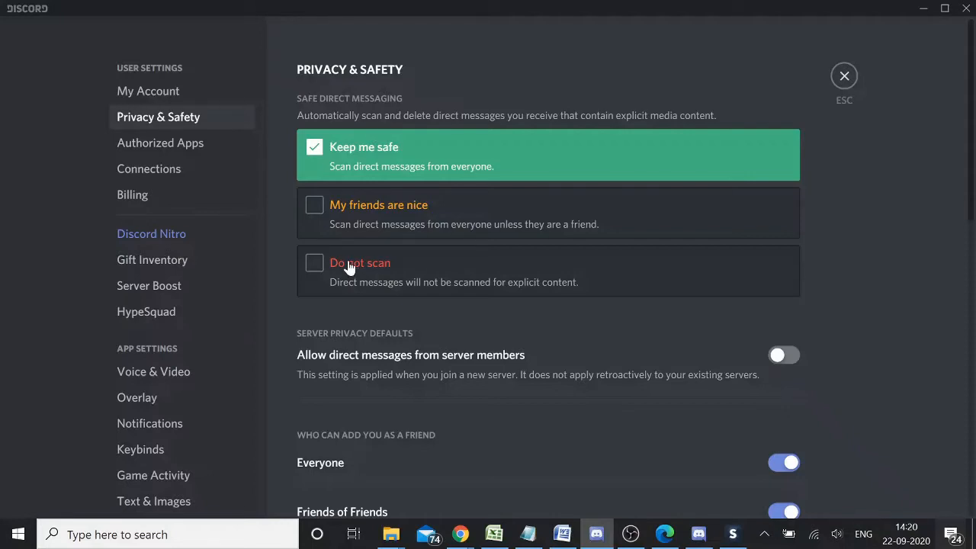
{"action": "mouse_move", "coordinate": [358, 394]}
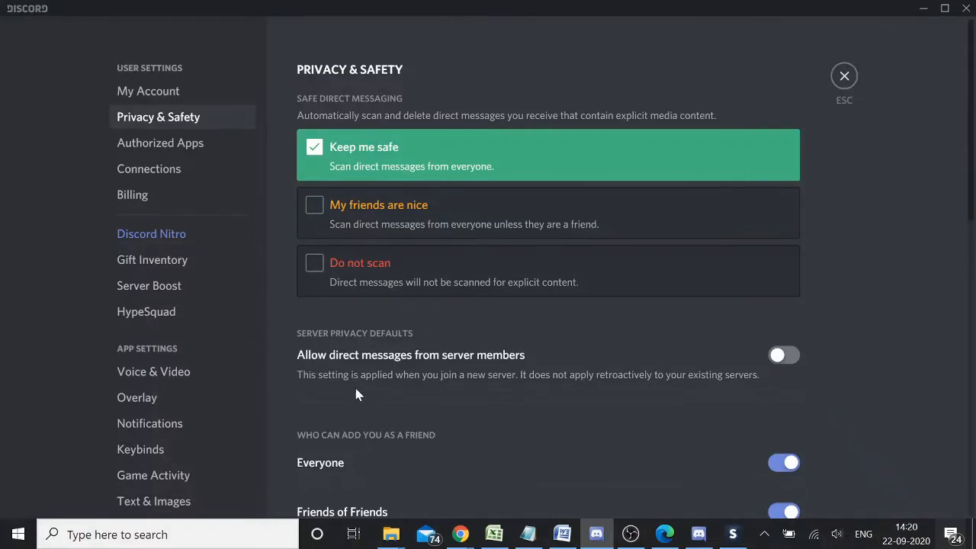
{"action": "mouse_move", "coordinate": [456, 368]}
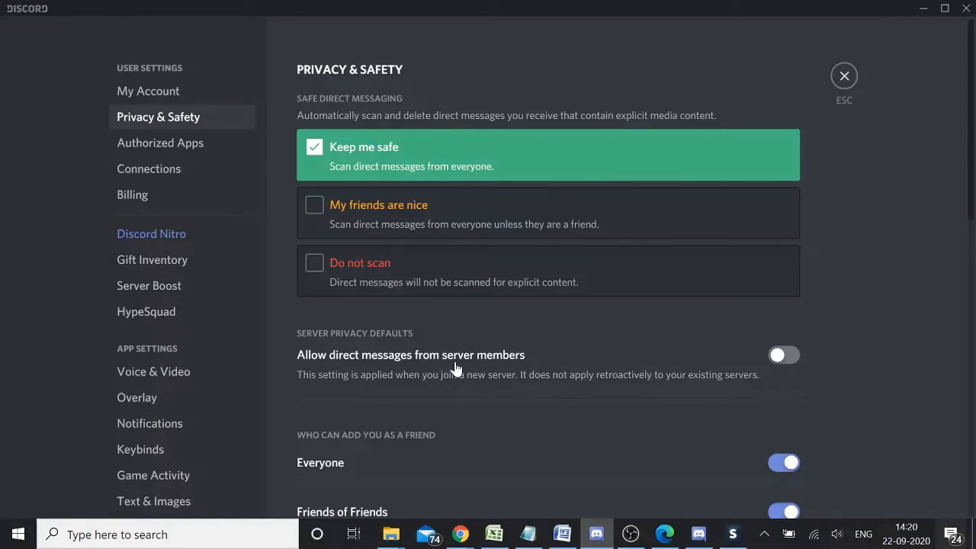
{"action": "mouse_move", "coordinate": [339, 386]}
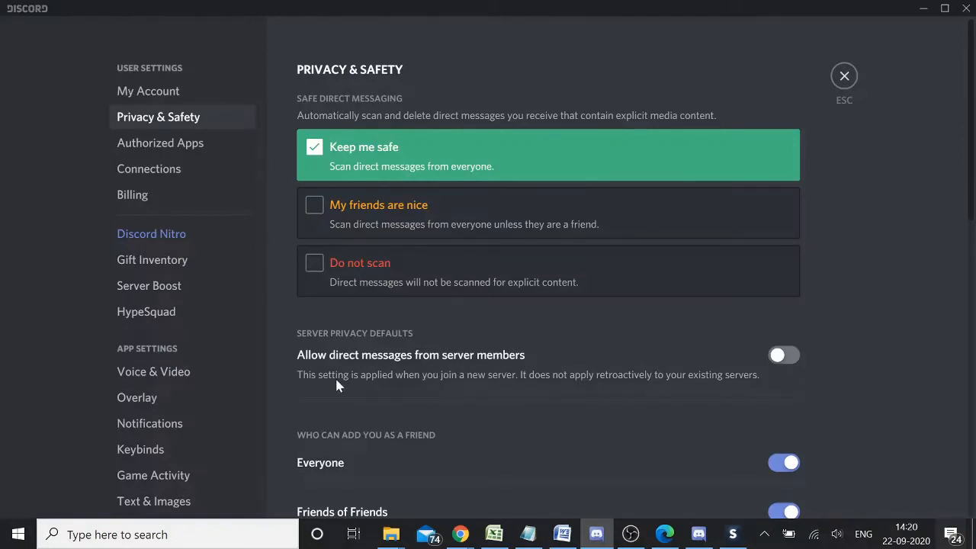
{"action": "mouse_move", "coordinate": [647, 386]}
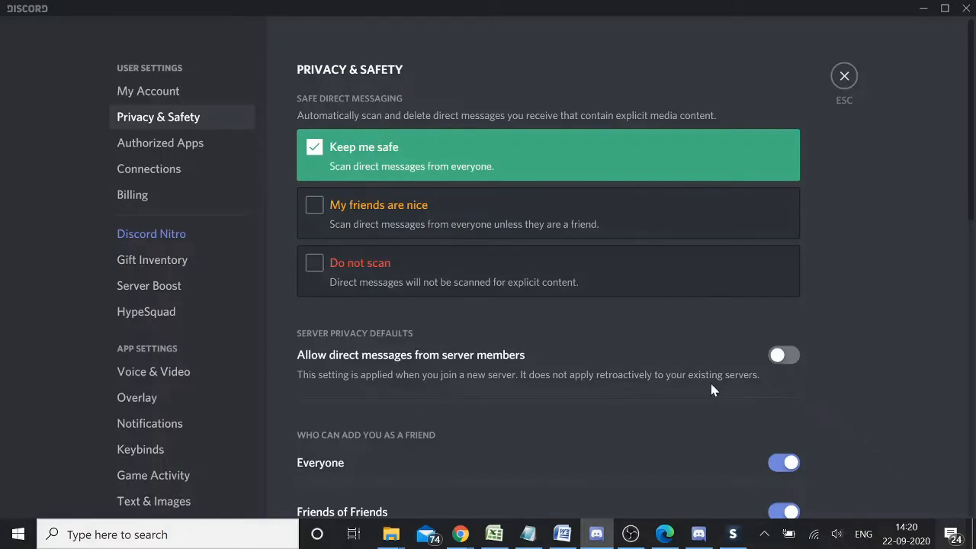
{"action": "mouse_move", "coordinate": [644, 387]}
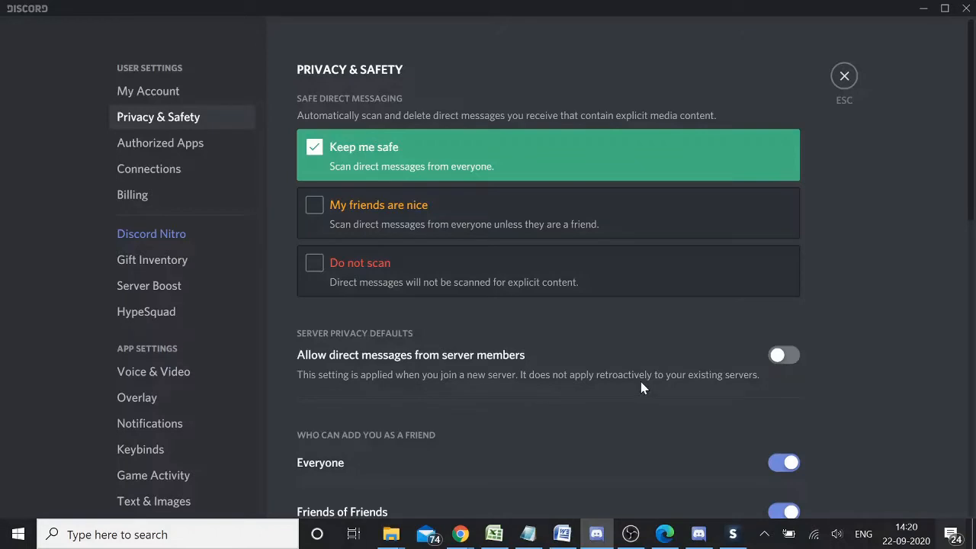
{"action": "mouse_move", "coordinate": [436, 345]}
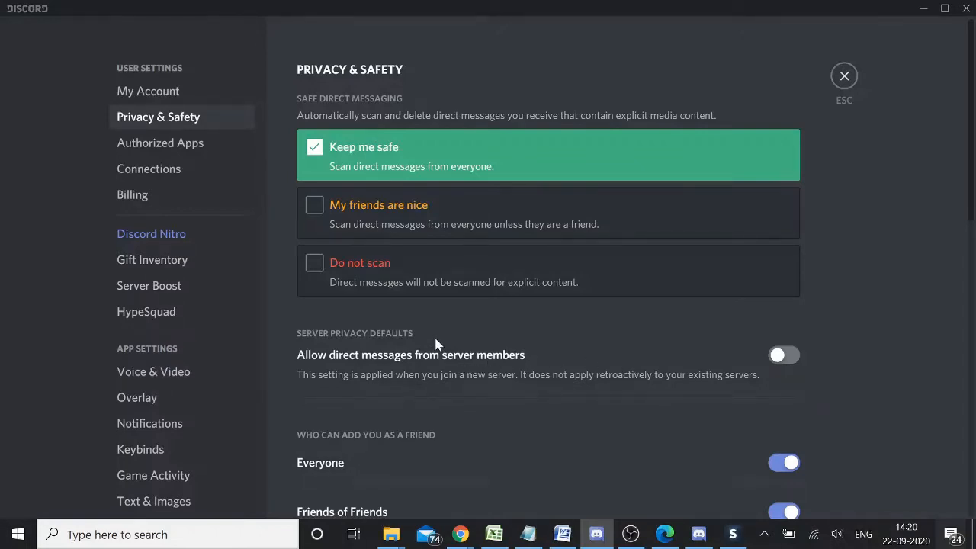
{"action": "mouse_move", "coordinate": [439, 385]}
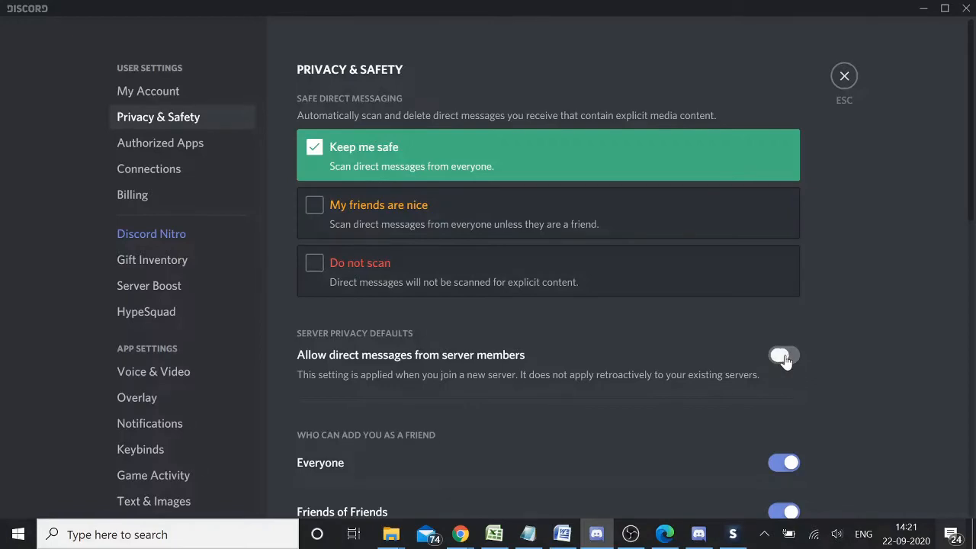
Step: Enable 'Allow direct messages from server members' in Privacy & Safety
{"action": "left_click", "coordinate": [785, 354]}
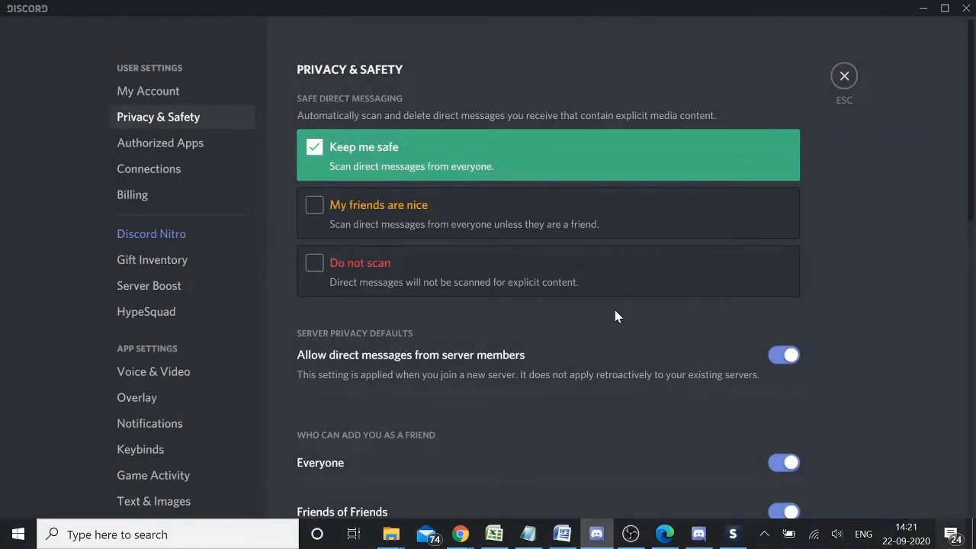
{"action": "mouse_move", "coordinate": [336, 177]}
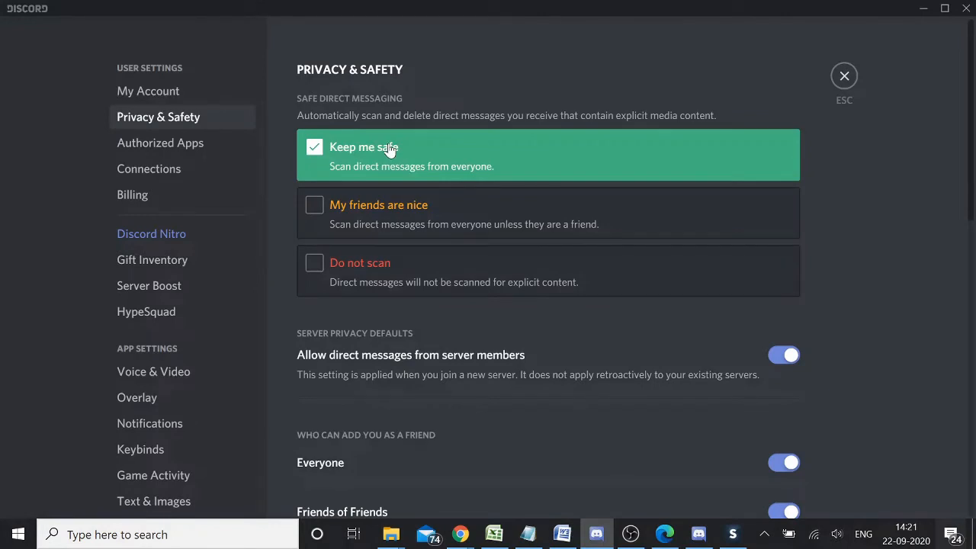
{"action": "mouse_move", "coordinate": [297, 396]}
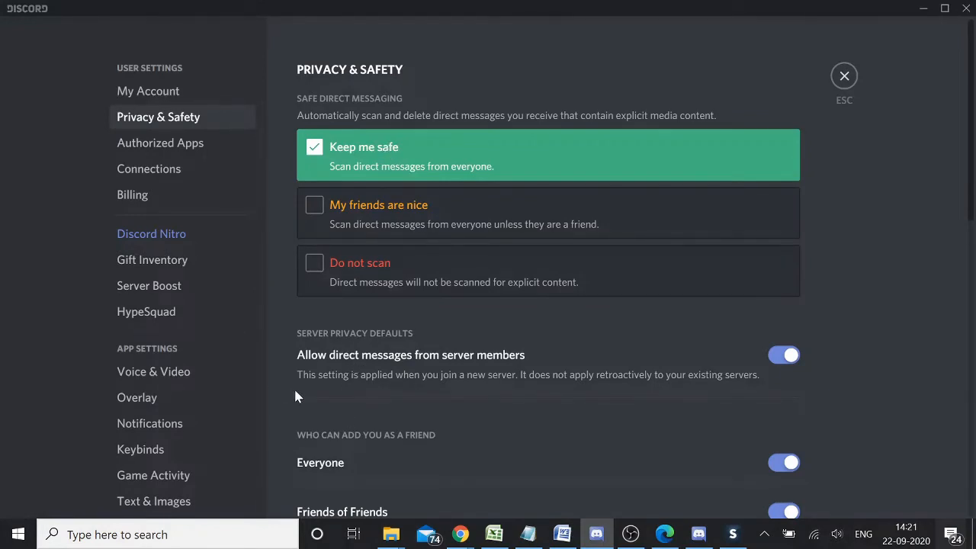
Step: Return to the DM and send 'Hey, there', now delivered without a Clyde warning
{"action": "left_click", "coordinate": [845, 76]}
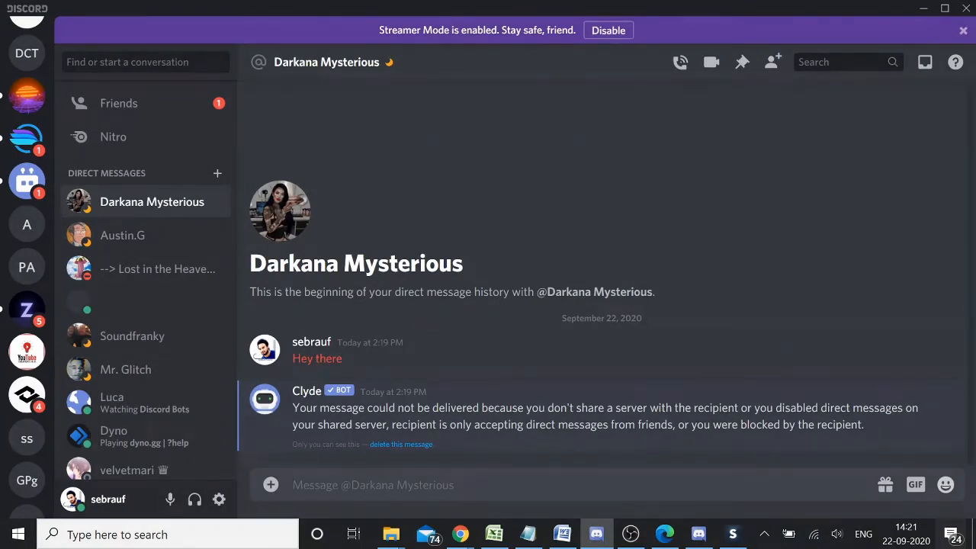
{"action": "type", "text": "Hey, ther"}
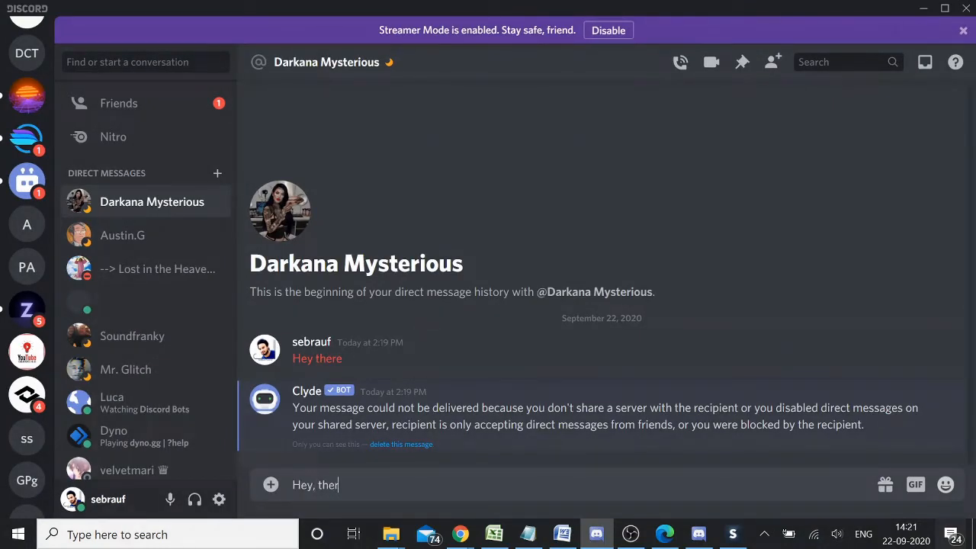
{"action": "key", "text": "enter"}
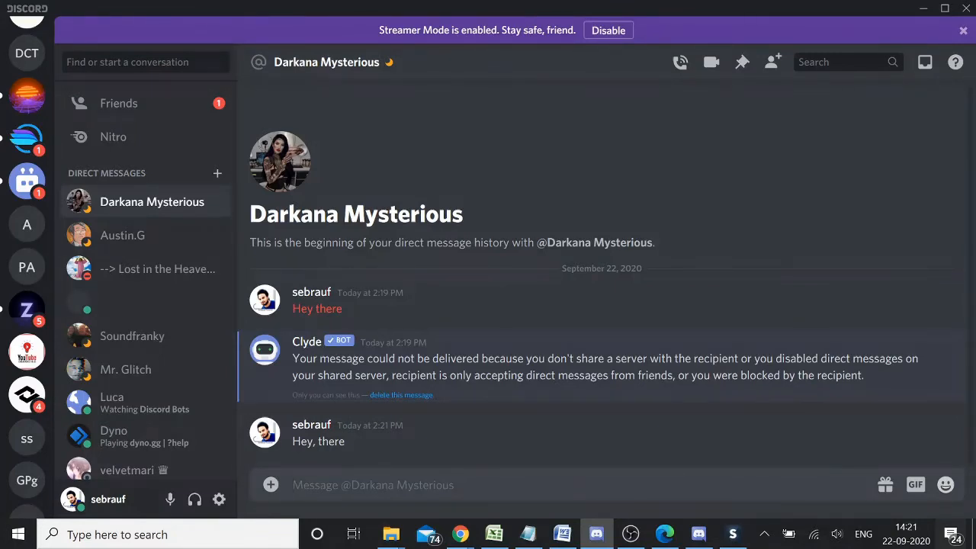
{"action": "mouse_move", "coordinate": [27, 180]}
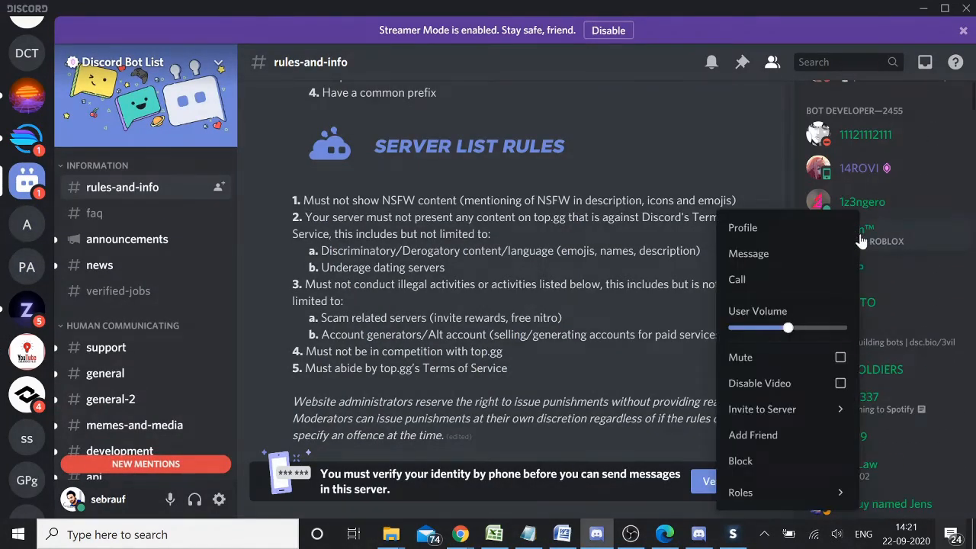
{"action": "mouse_move", "coordinate": [759, 262]}
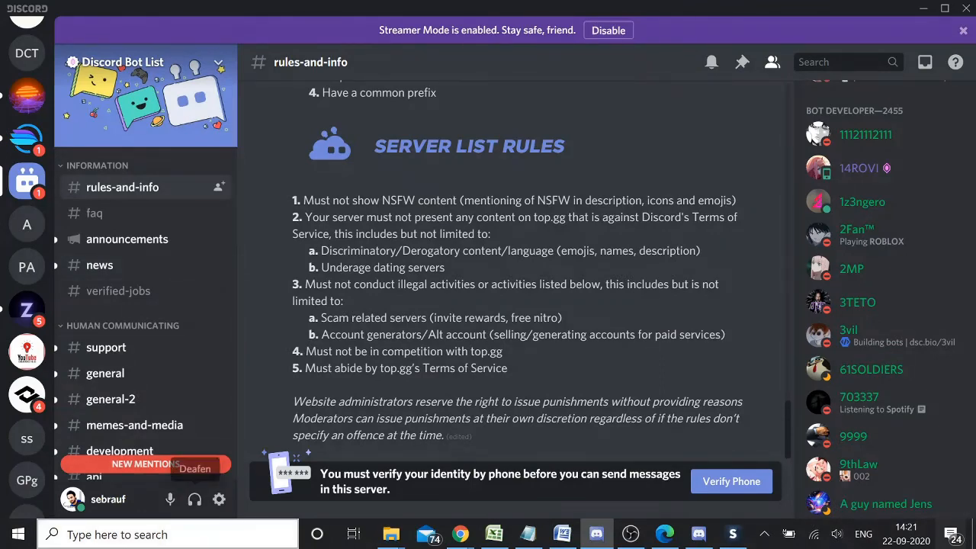
Step: Return to User Settings > Privacy & Safety, where DMs from server members remain allowed
{"action": "left_click", "coordinate": [220, 500]}
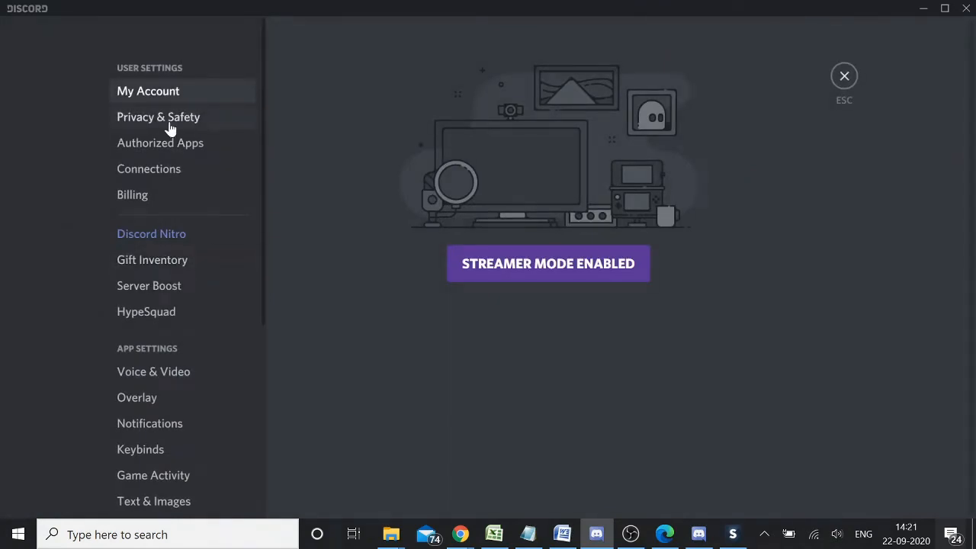
{"action": "left_click", "coordinate": [159, 116]}
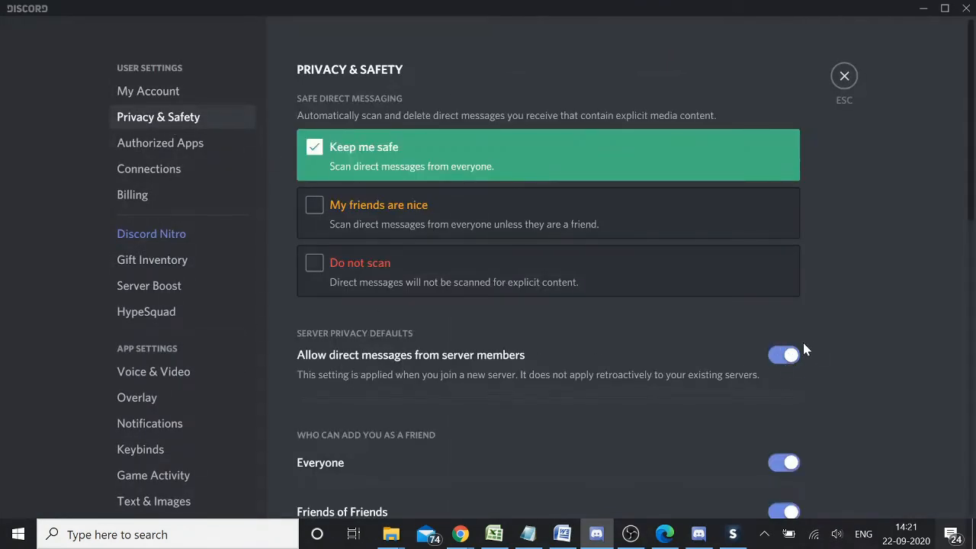
{"action": "mouse_move", "coordinate": [759, 342]}
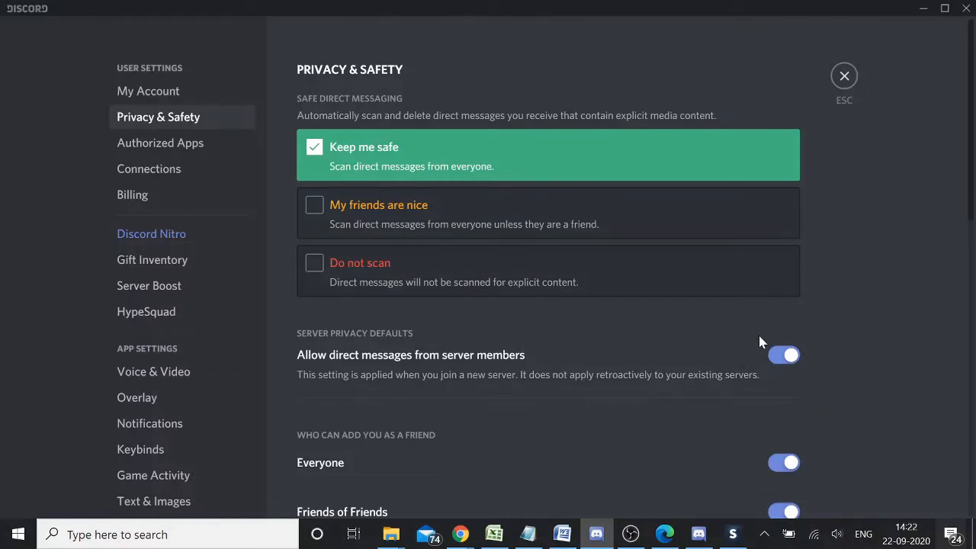
{"action": "mouse_move", "coordinate": [644, 348]}
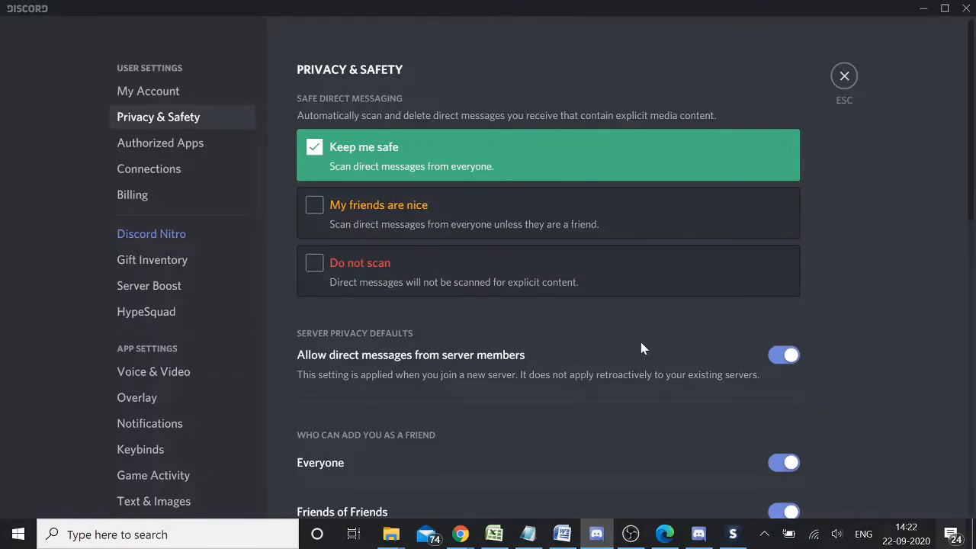